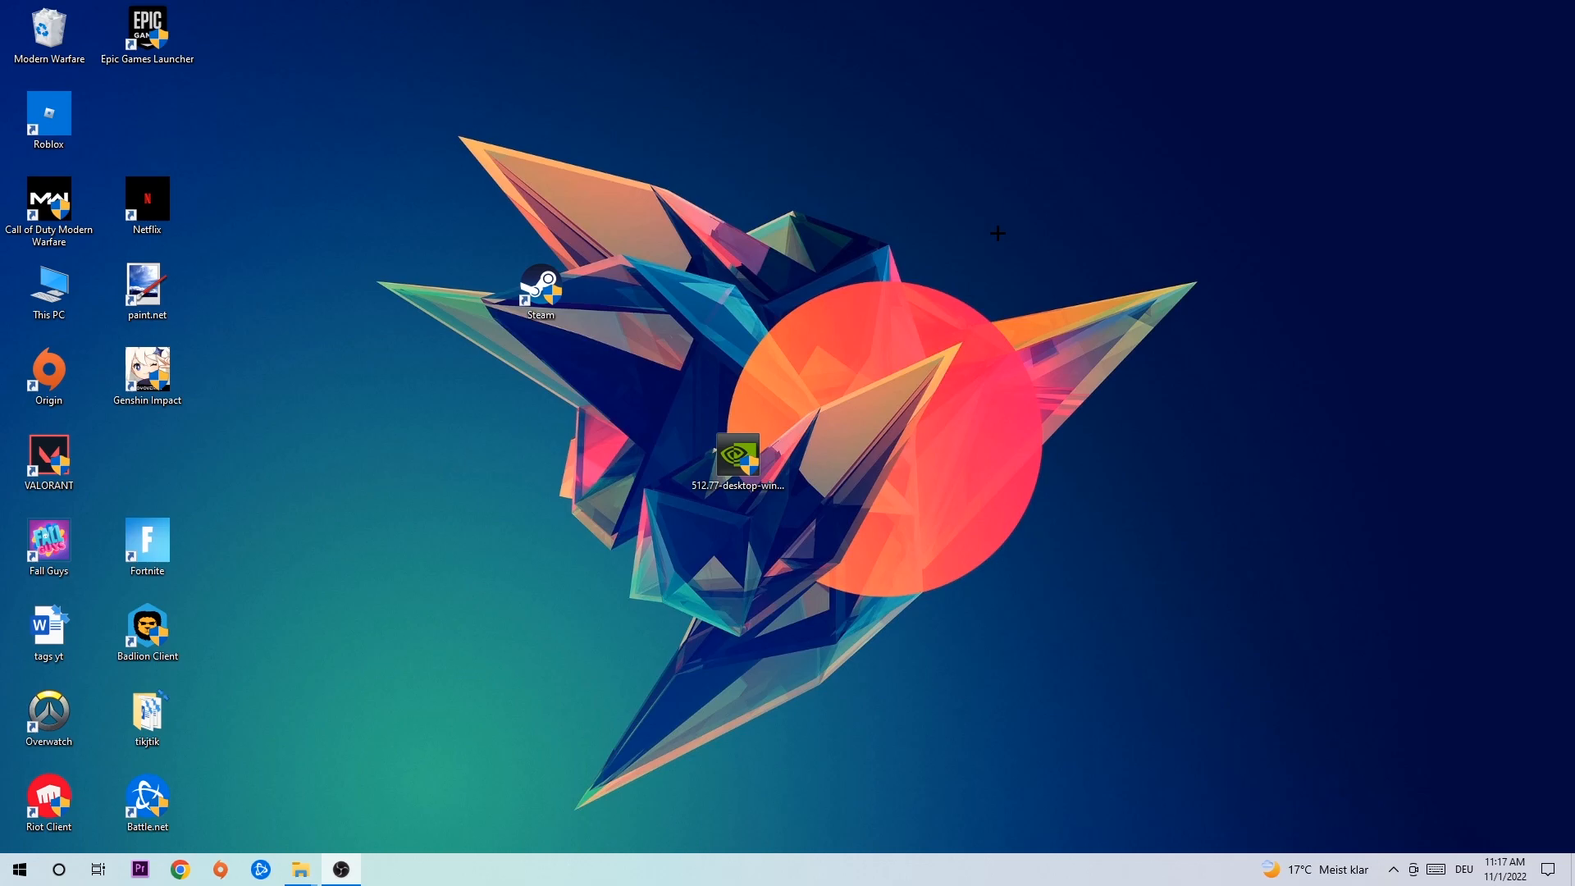
mouse_move(722, 339)
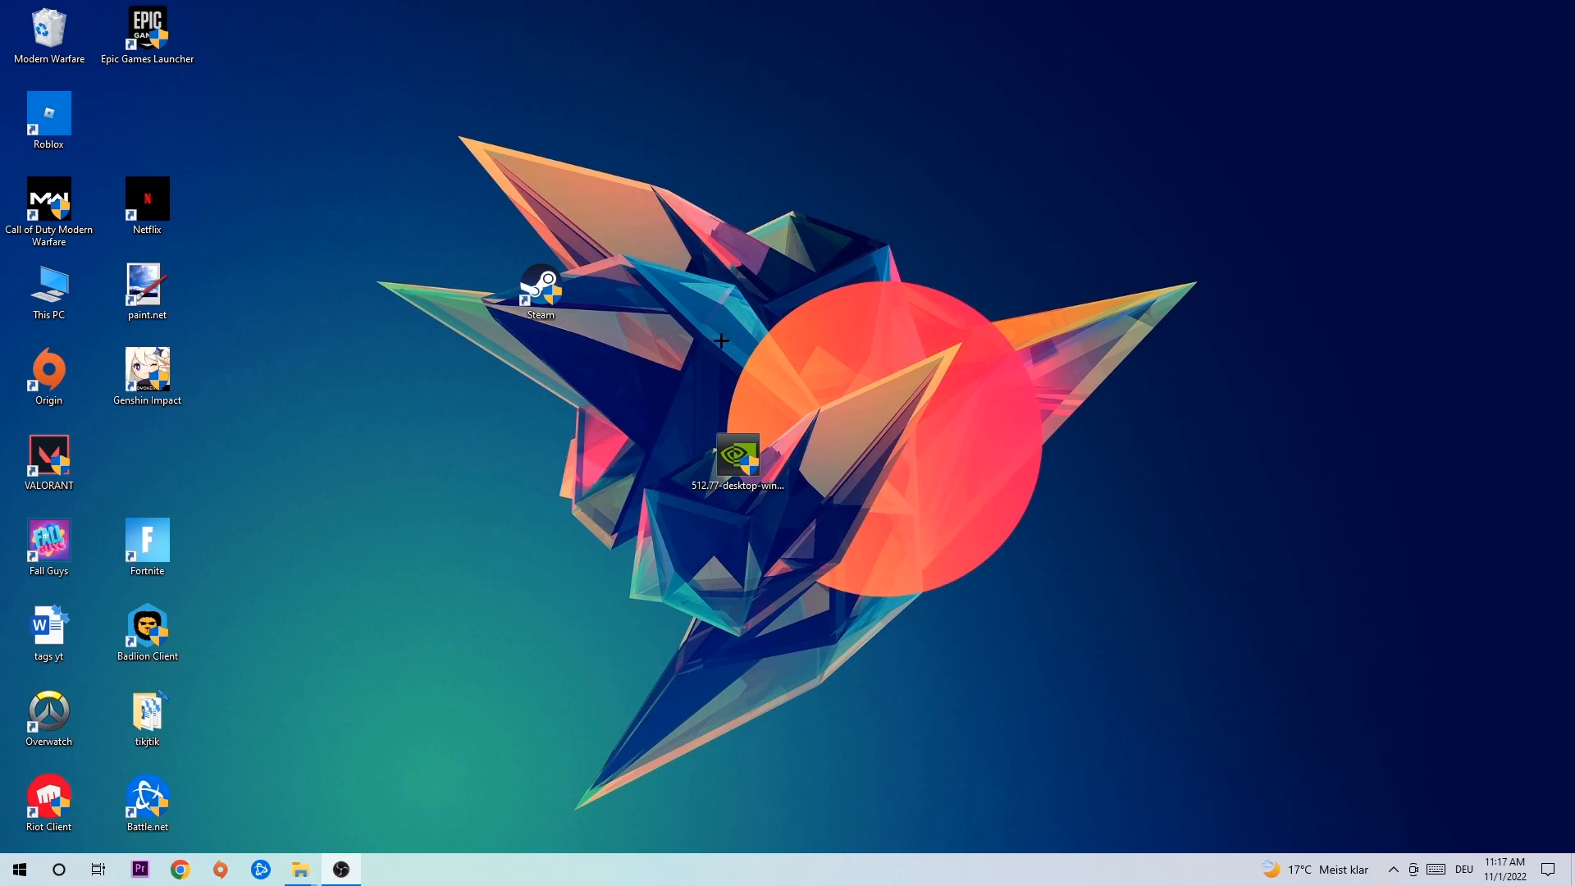
Step: End the Microsoft Text Input Application process from its context menu in Task Manager
right_click(702, 883)
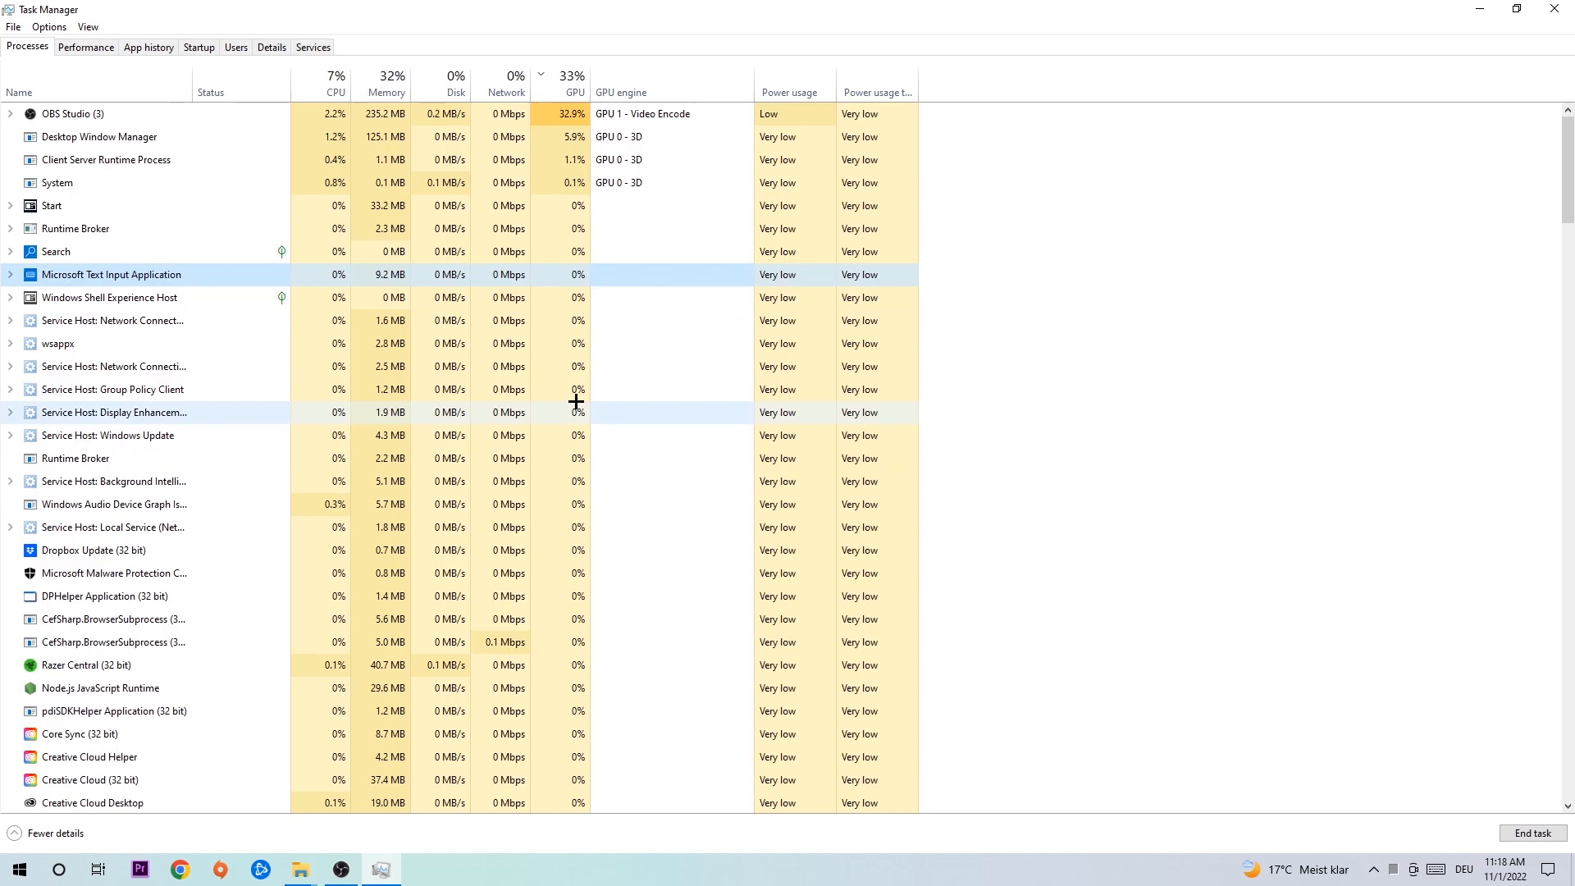
mouse_move(570, 407)
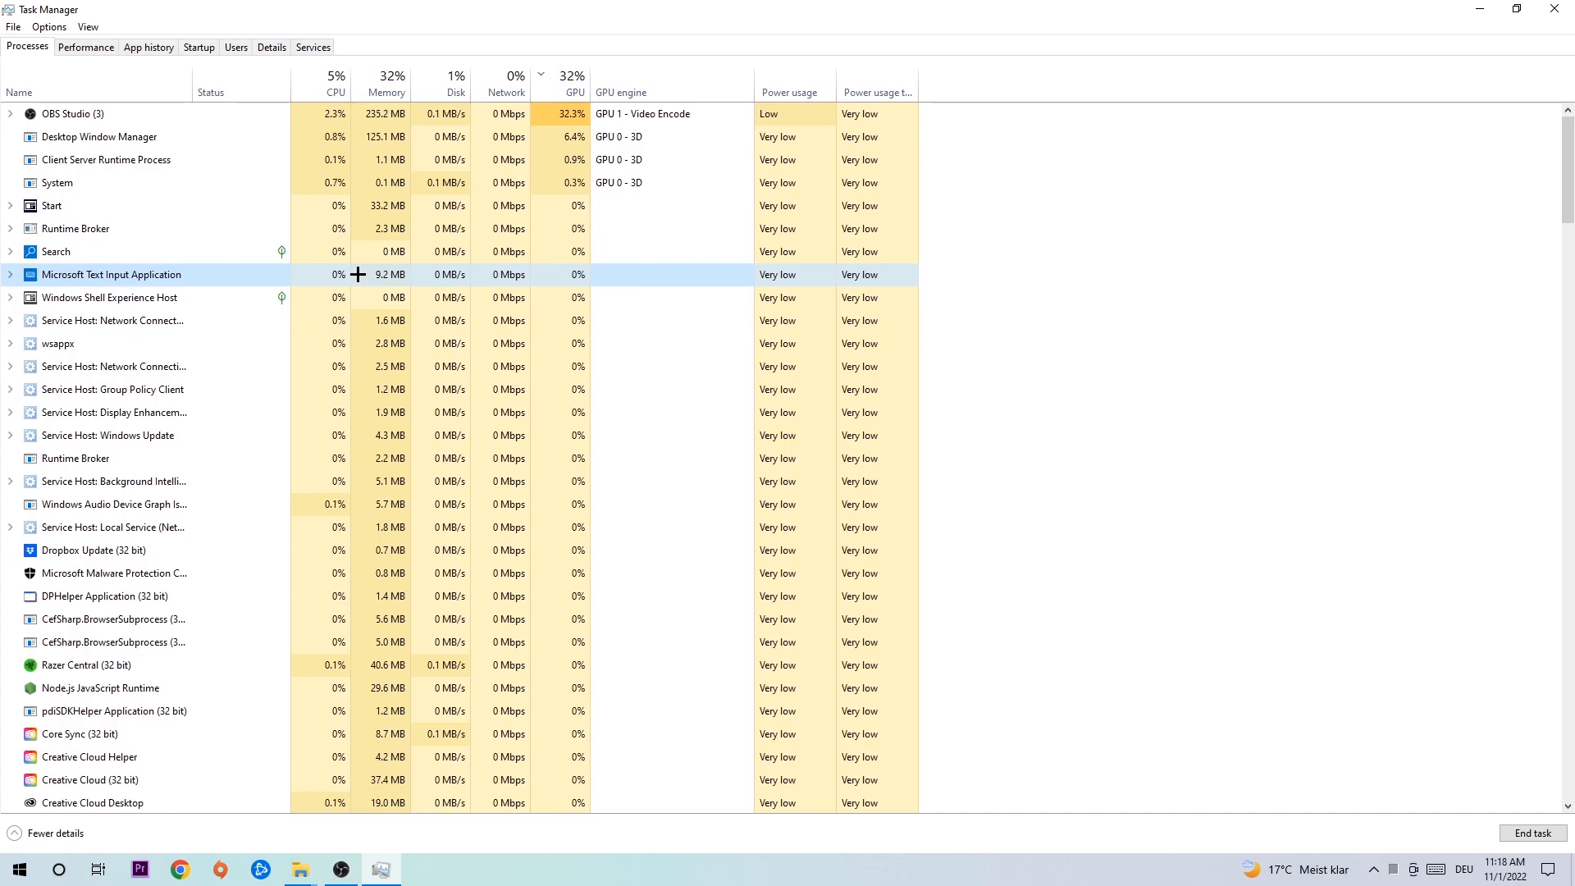
right_click(90, 276)
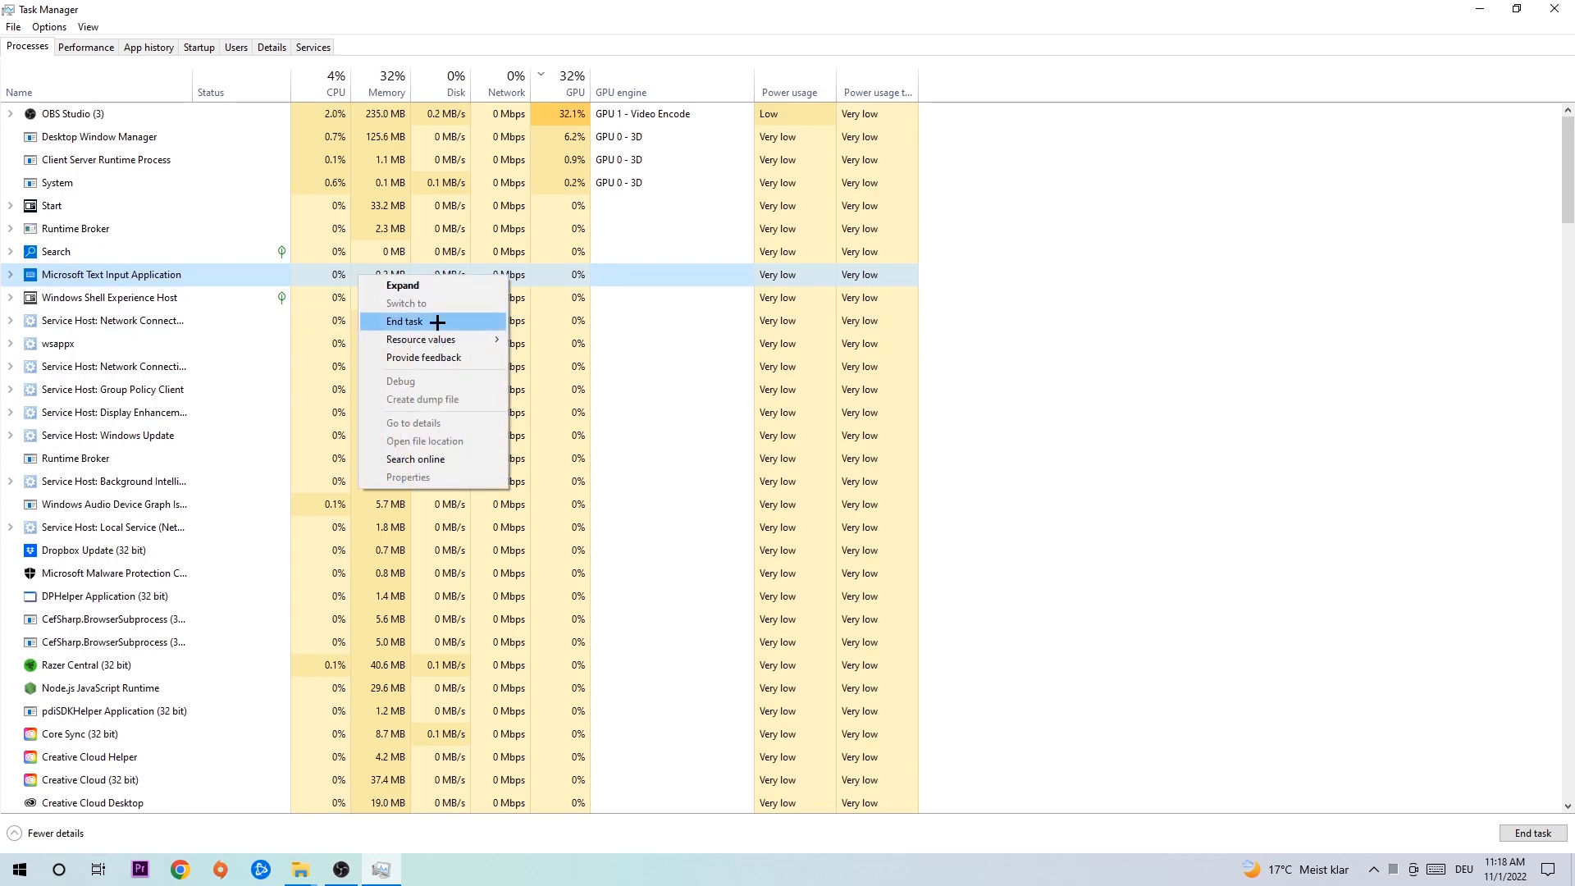
left_click(404, 322)
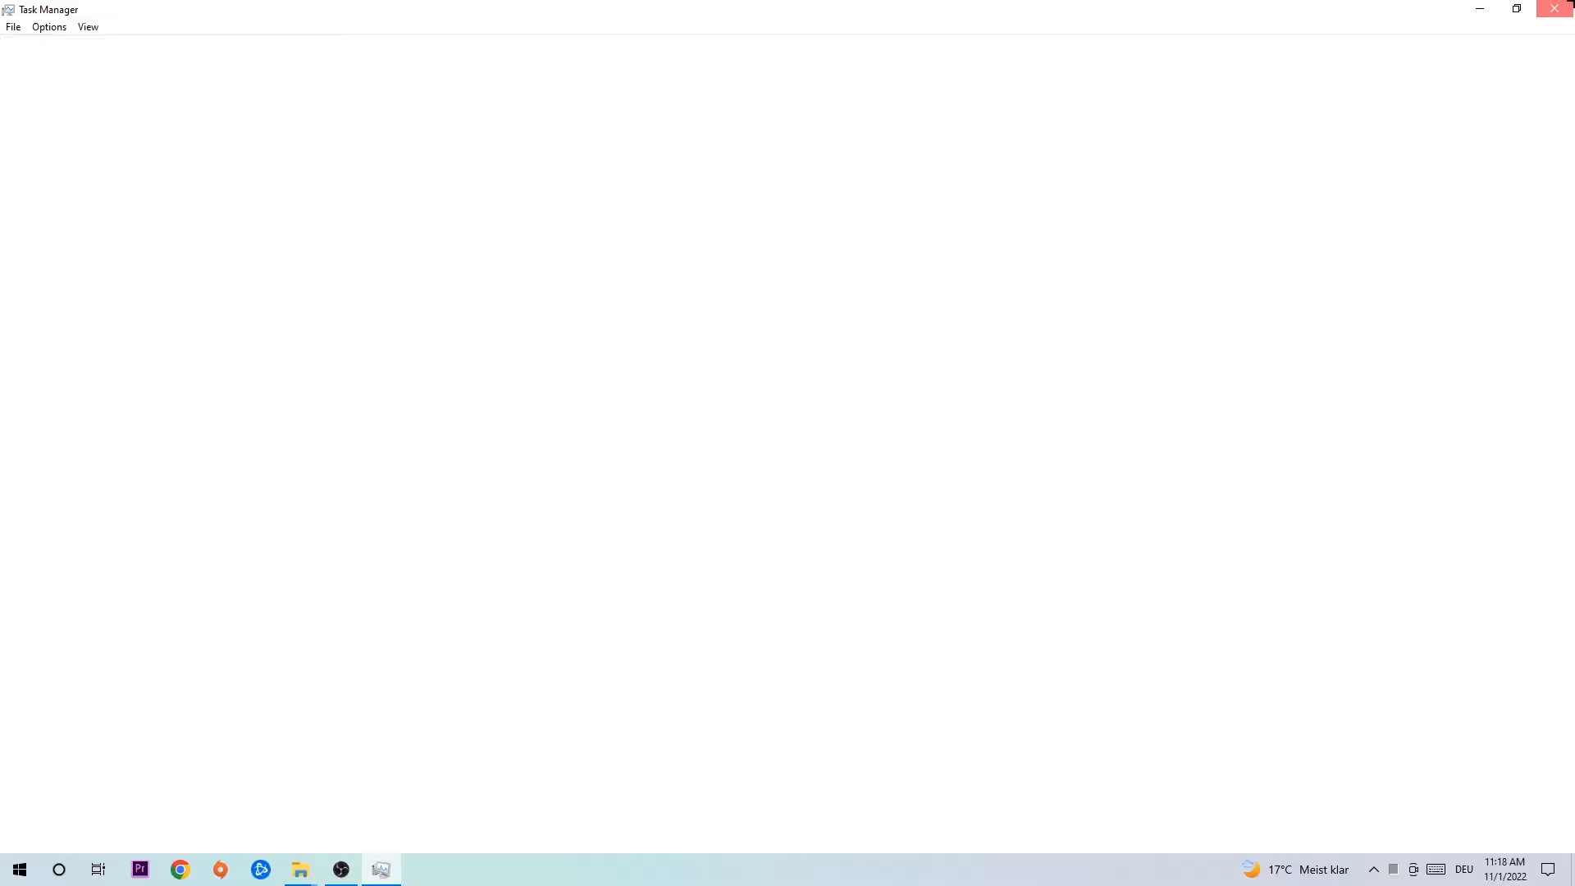
Step: Close Task Manager and view Update & Security in Settings, showing the PC is up to date
left_click(1556, 8)
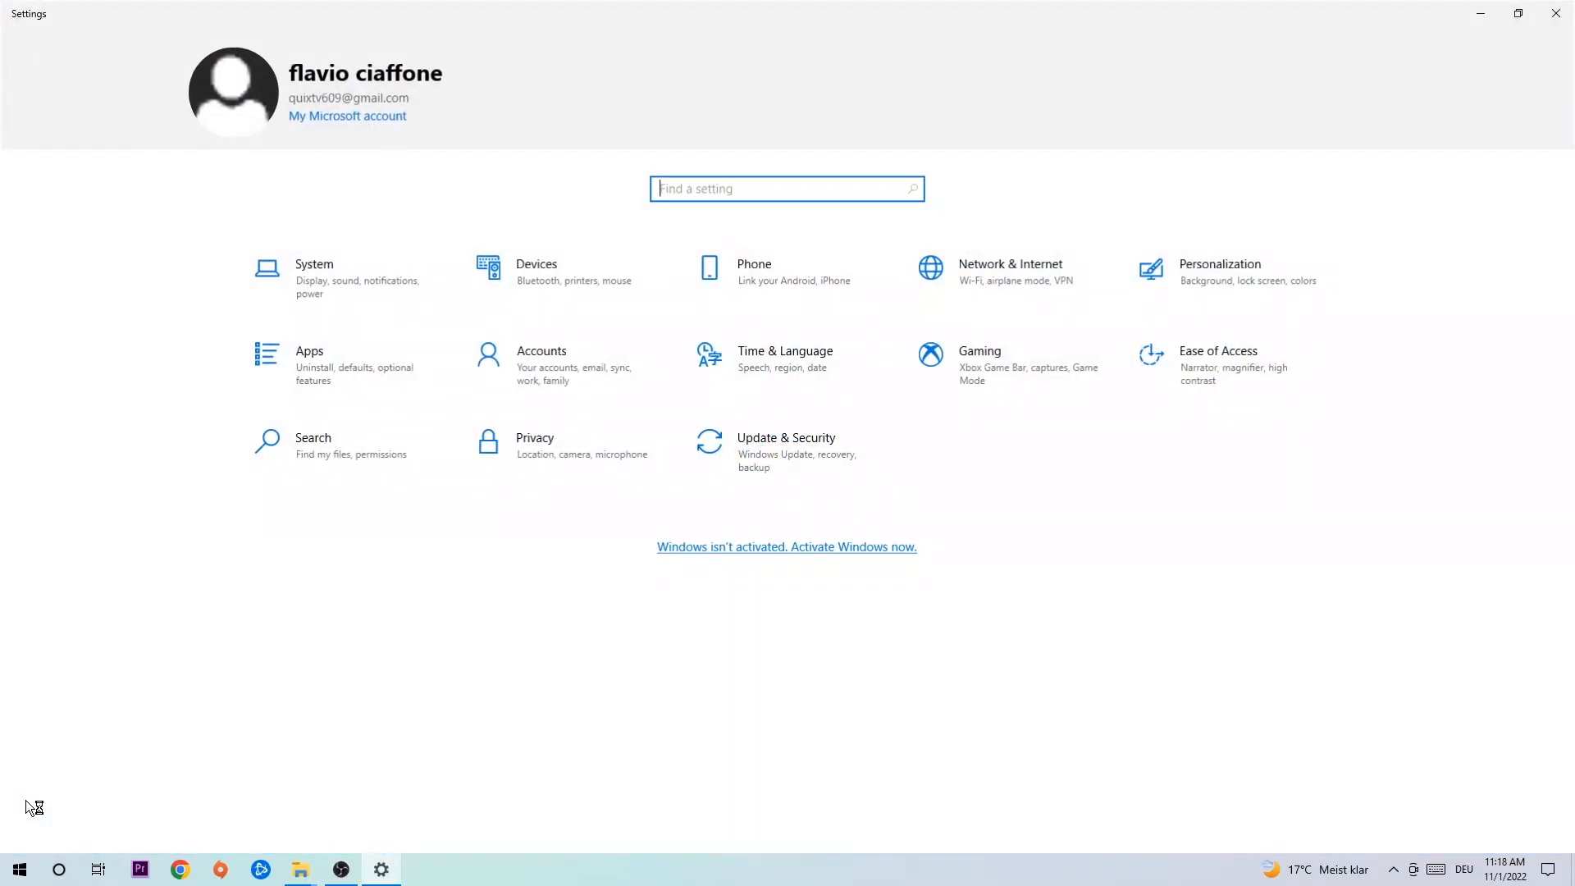
left_click(786, 436)
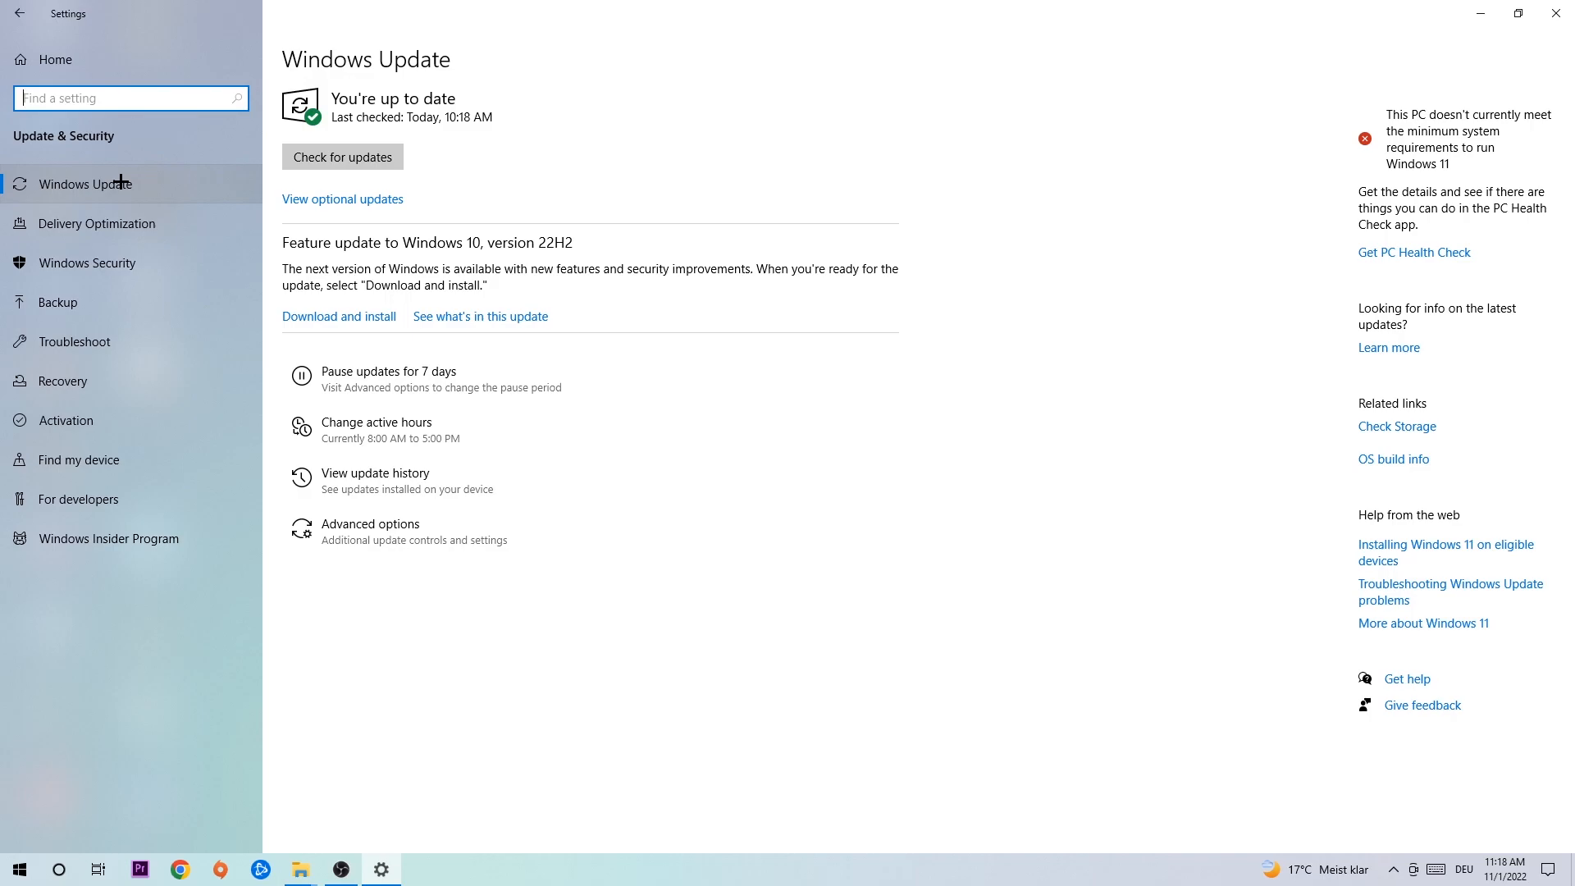
mouse_move(99, 168)
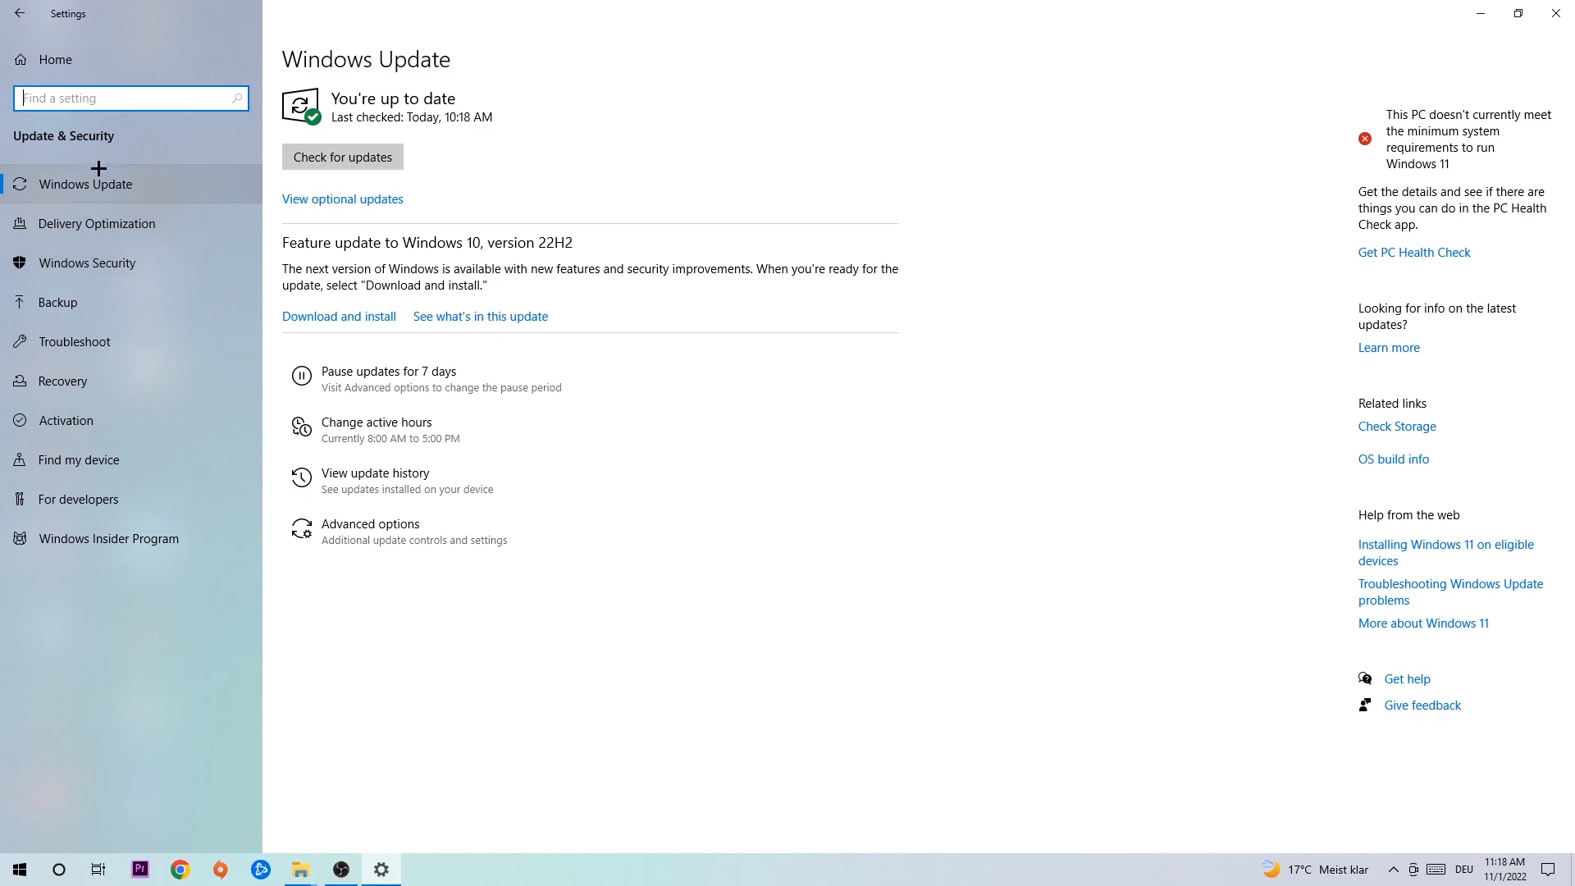
mouse_move(701, 105)
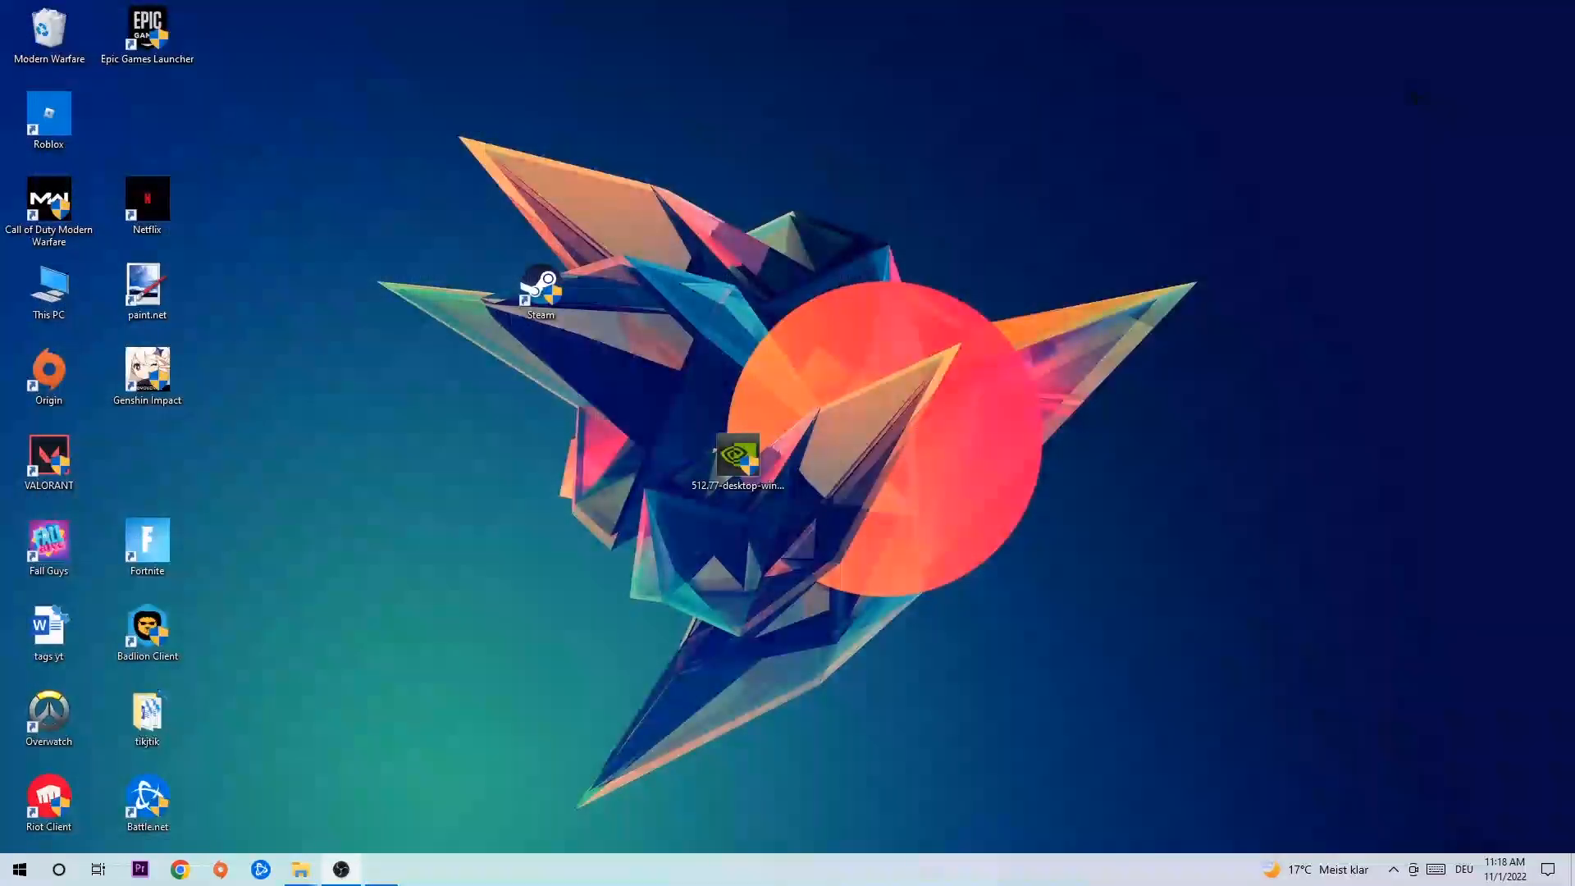
Step: Place the NVIDIA driver file beside VALORANT and the Steam shortcut on the wallpaper's red circle
left_click_drag(739, 457, 540, 458)
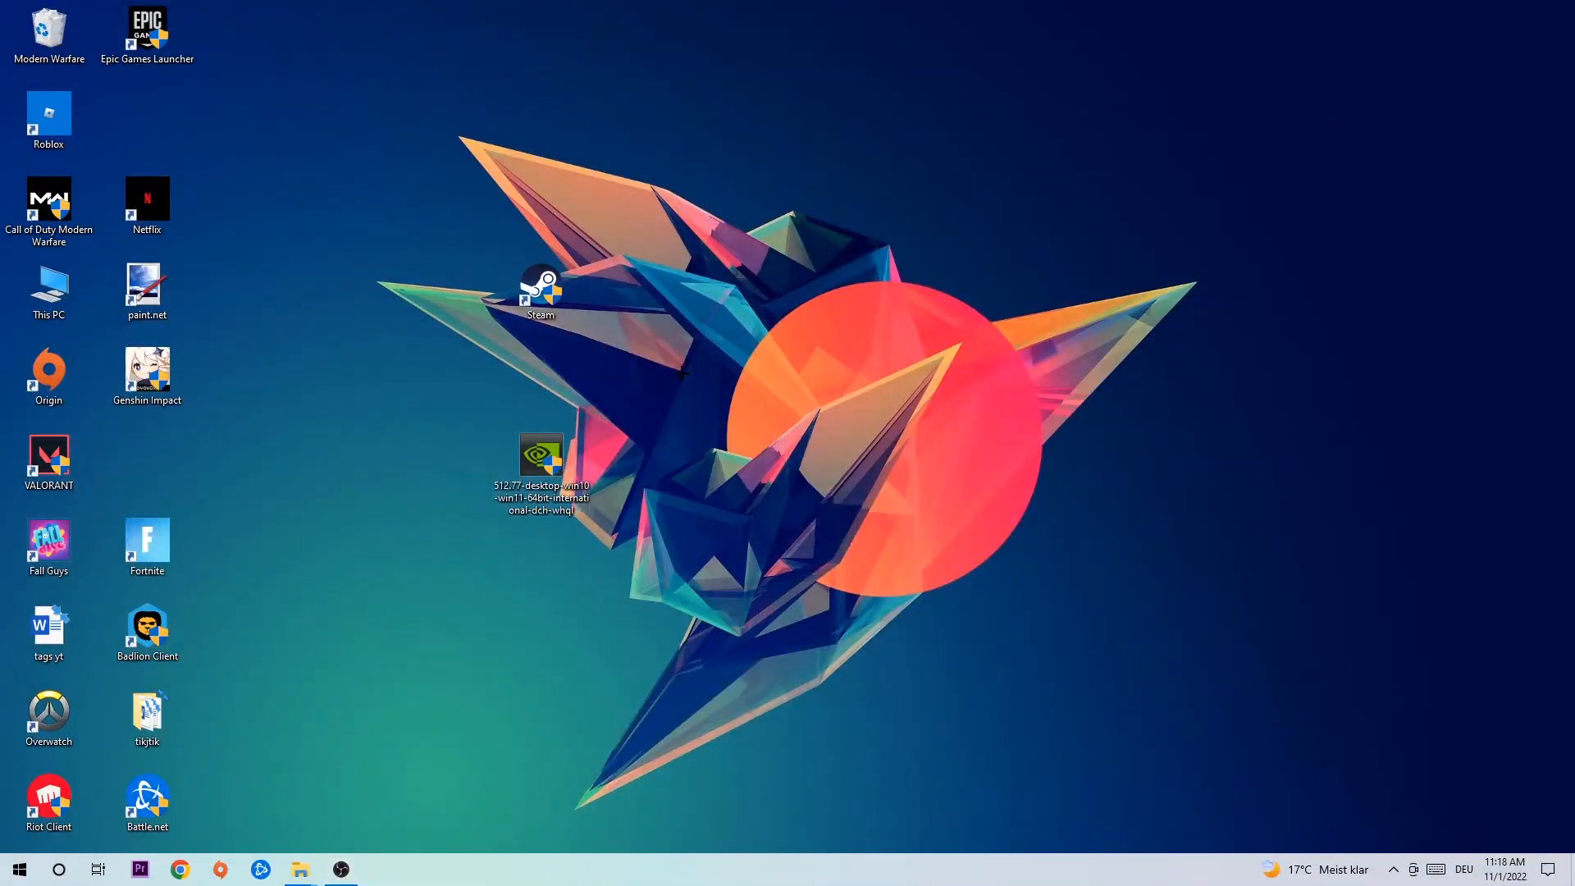
left_click_drag(539, 458, 736, 468)
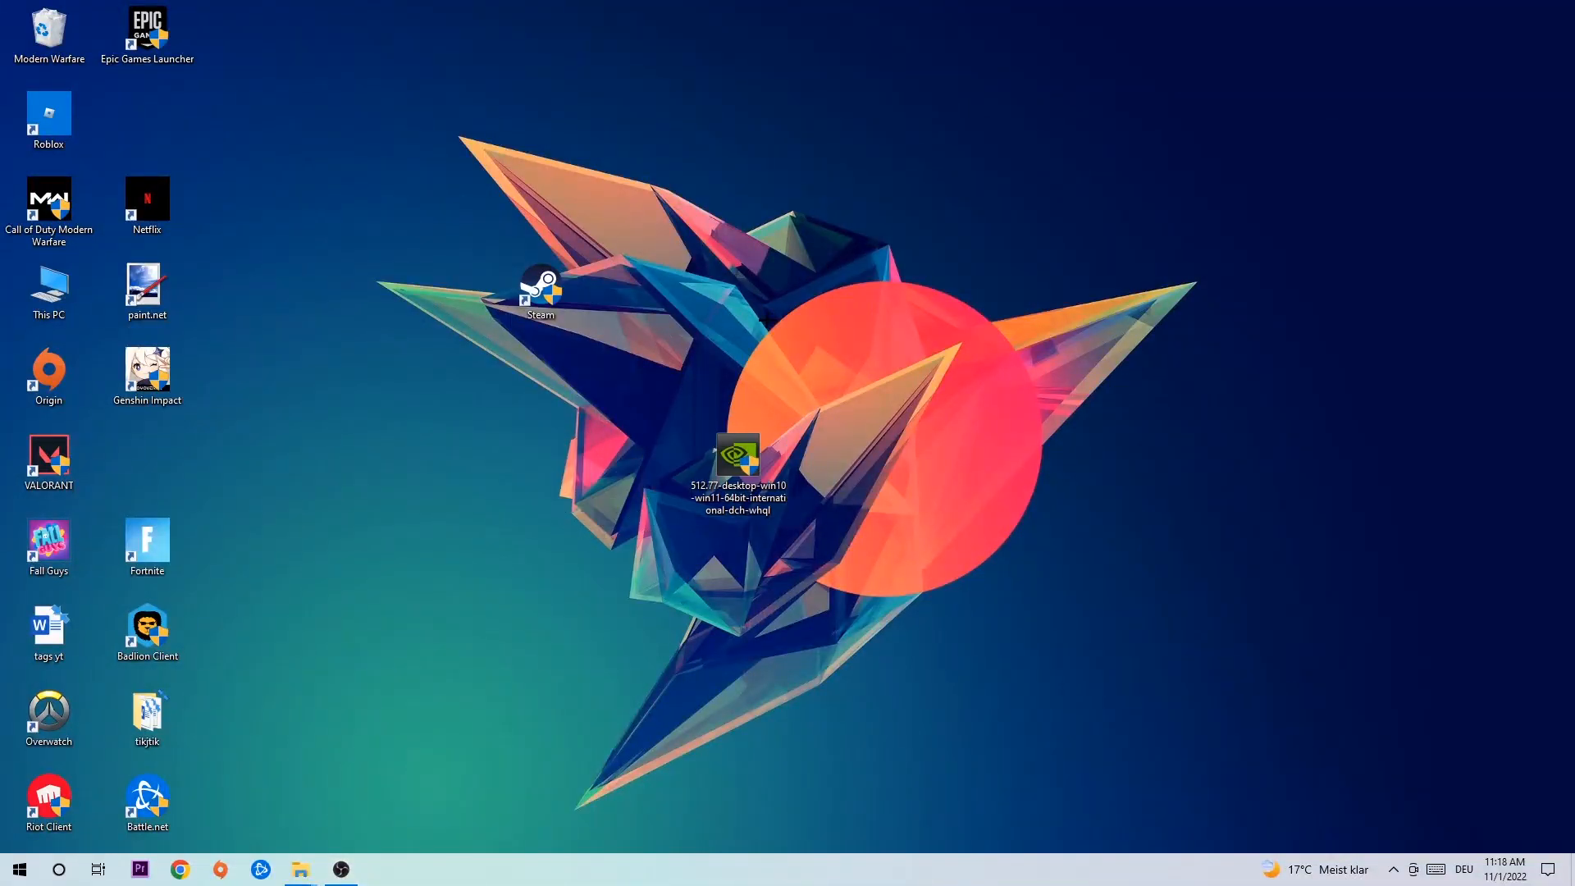
mouse_move(761, 317)
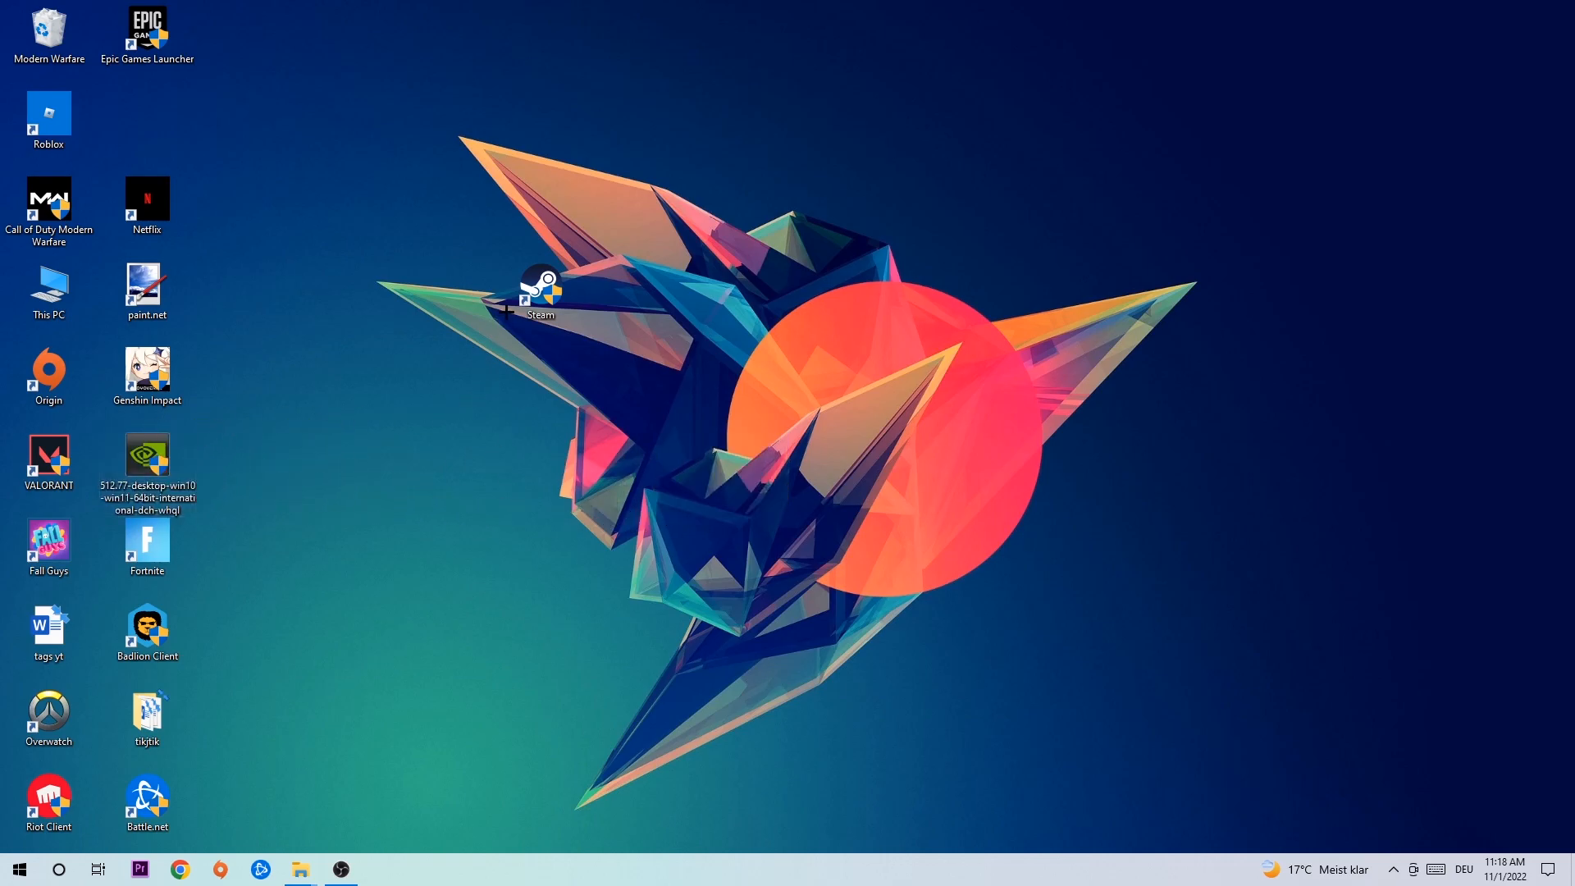
left_click_drag(540, 292, 837, 378)
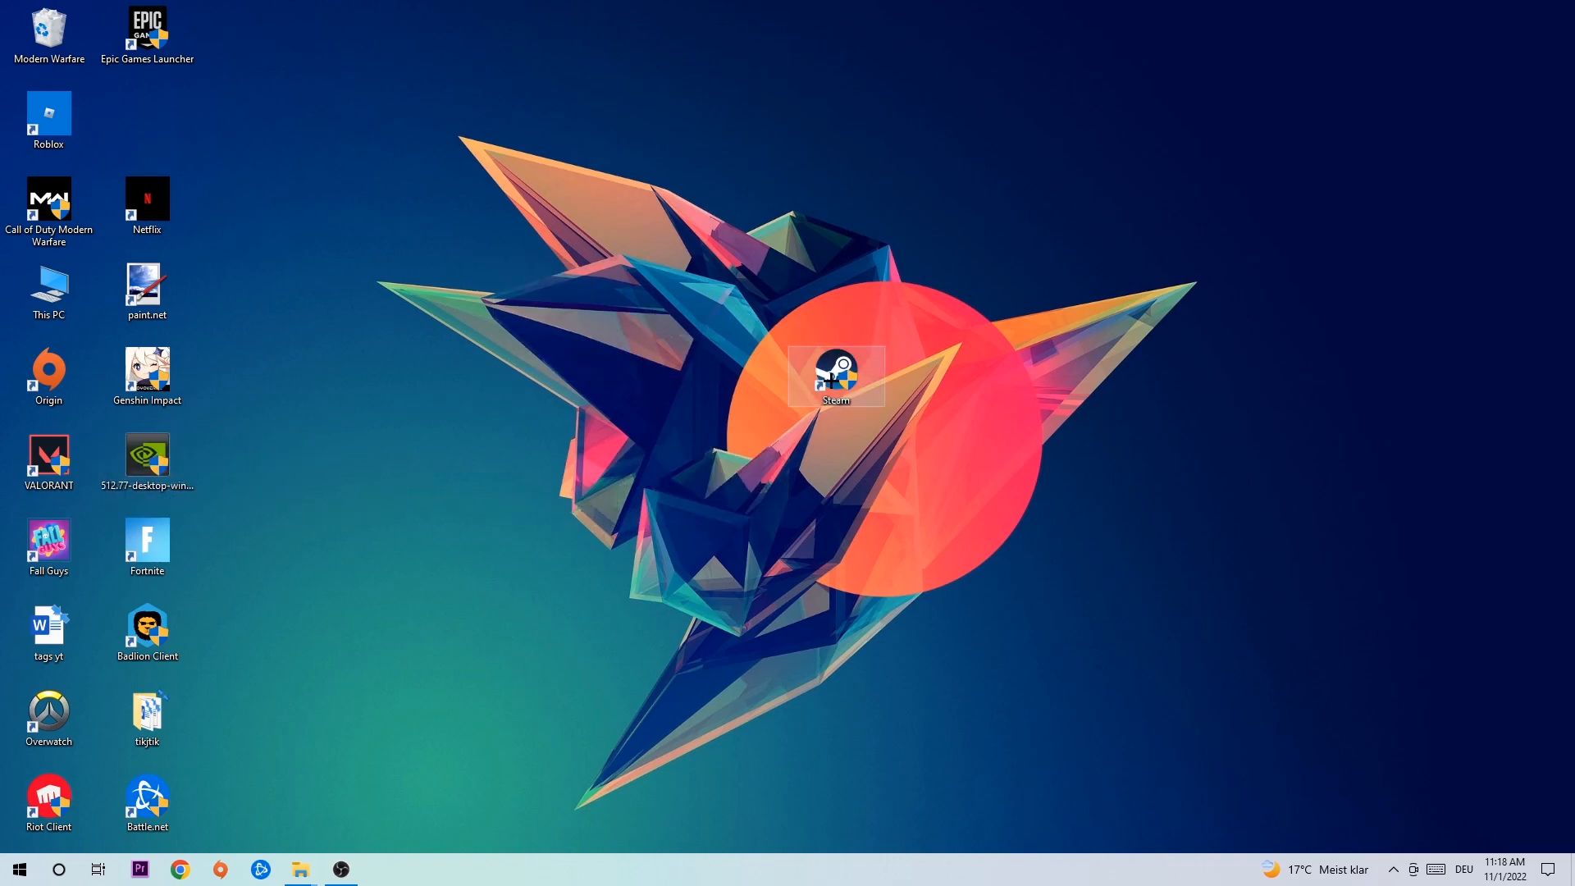
left_click_drag(835, 376, 932, 378)
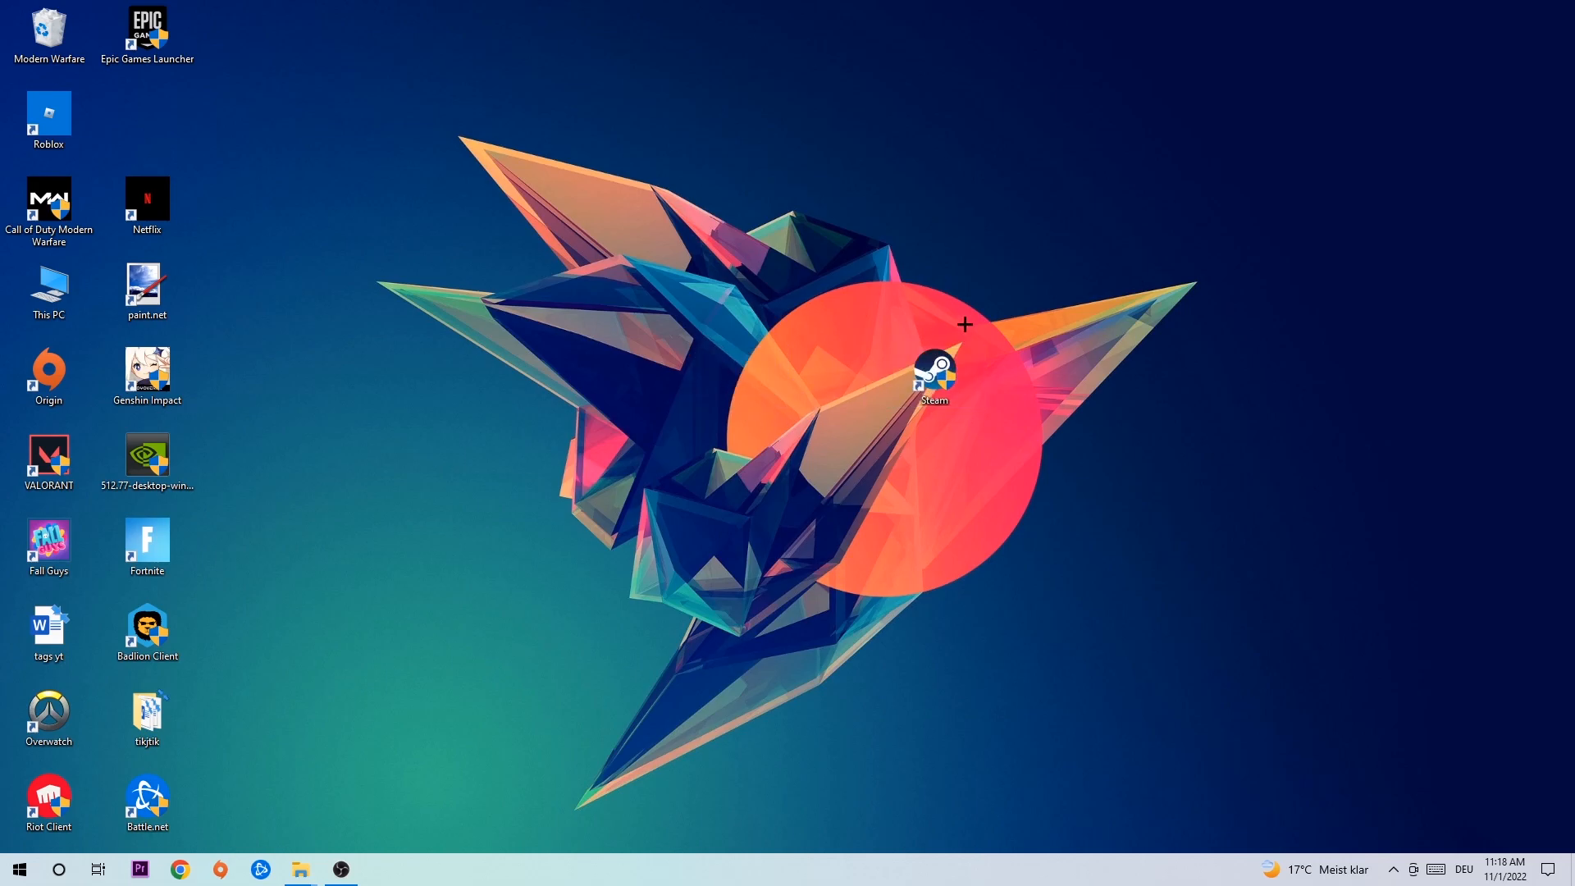
Step: Set the Steam shortcut's Properties to Windows 8 compatibility mode, run as administrator
right_click(934, 379)
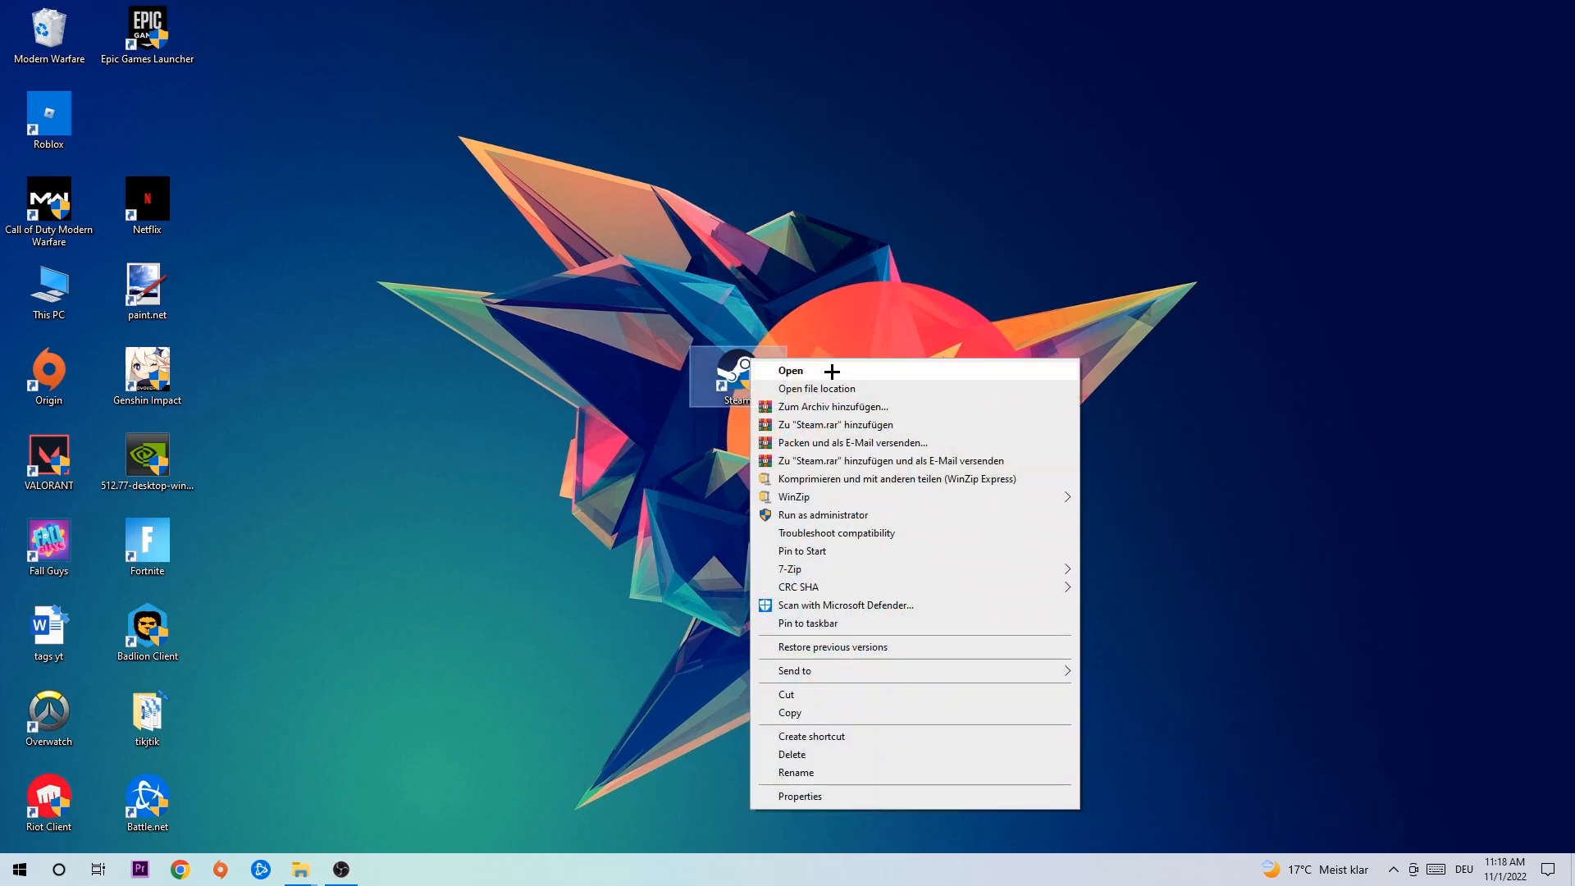
left_click(799, 796)
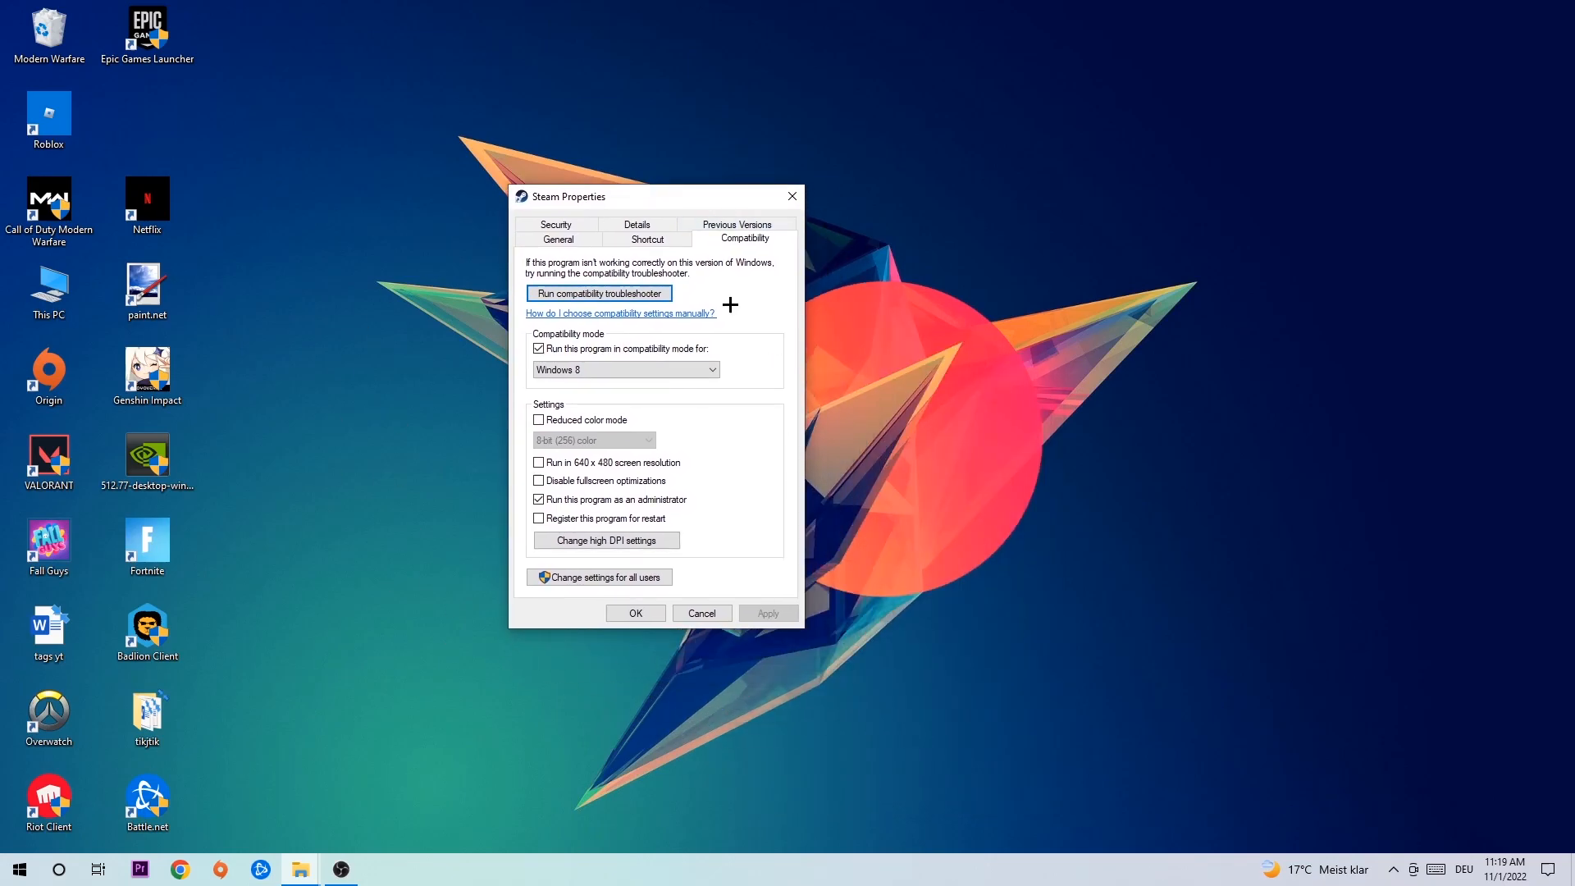
mouse_move(693, 348)
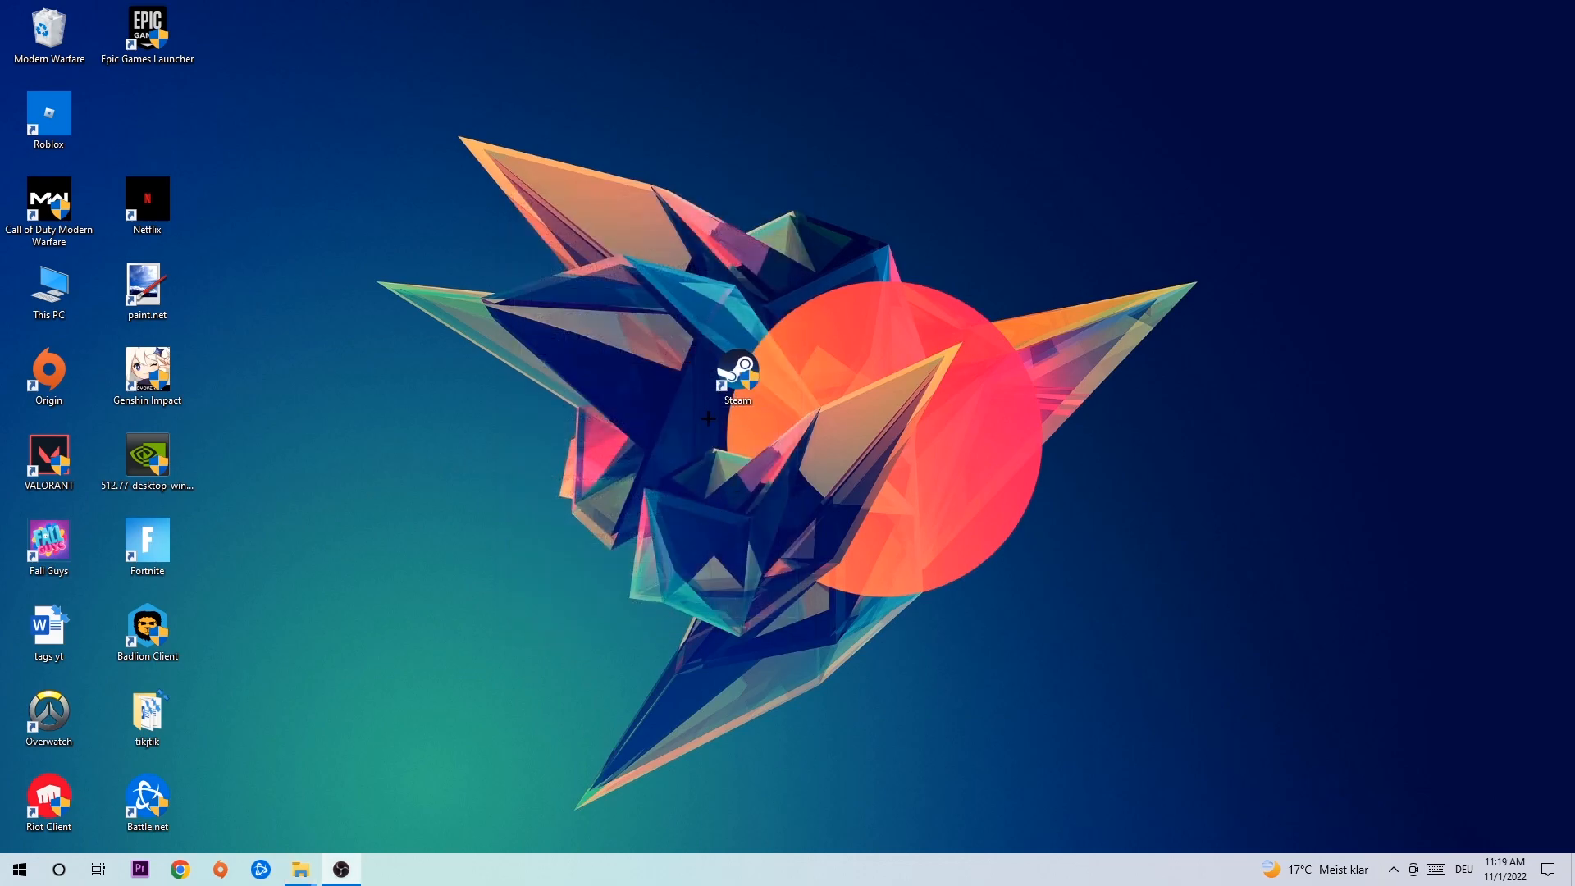
Step: Move the Steam shortcut higher, near the top of the wallpaper's central shape
left_click(735, 373)
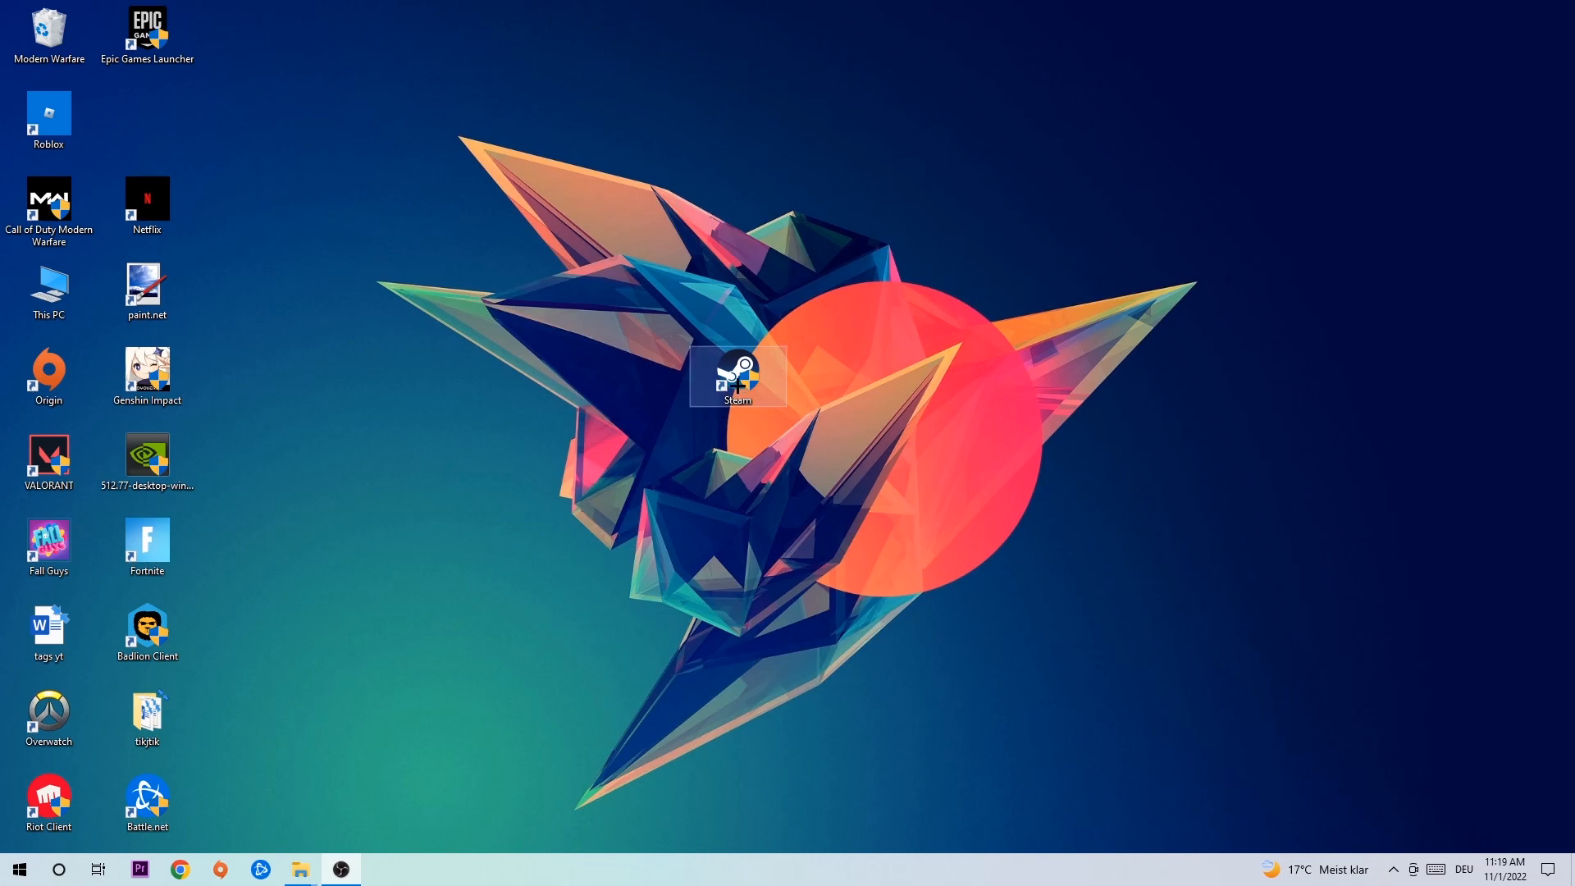
left_click_drag(737, 374, 640, 204)
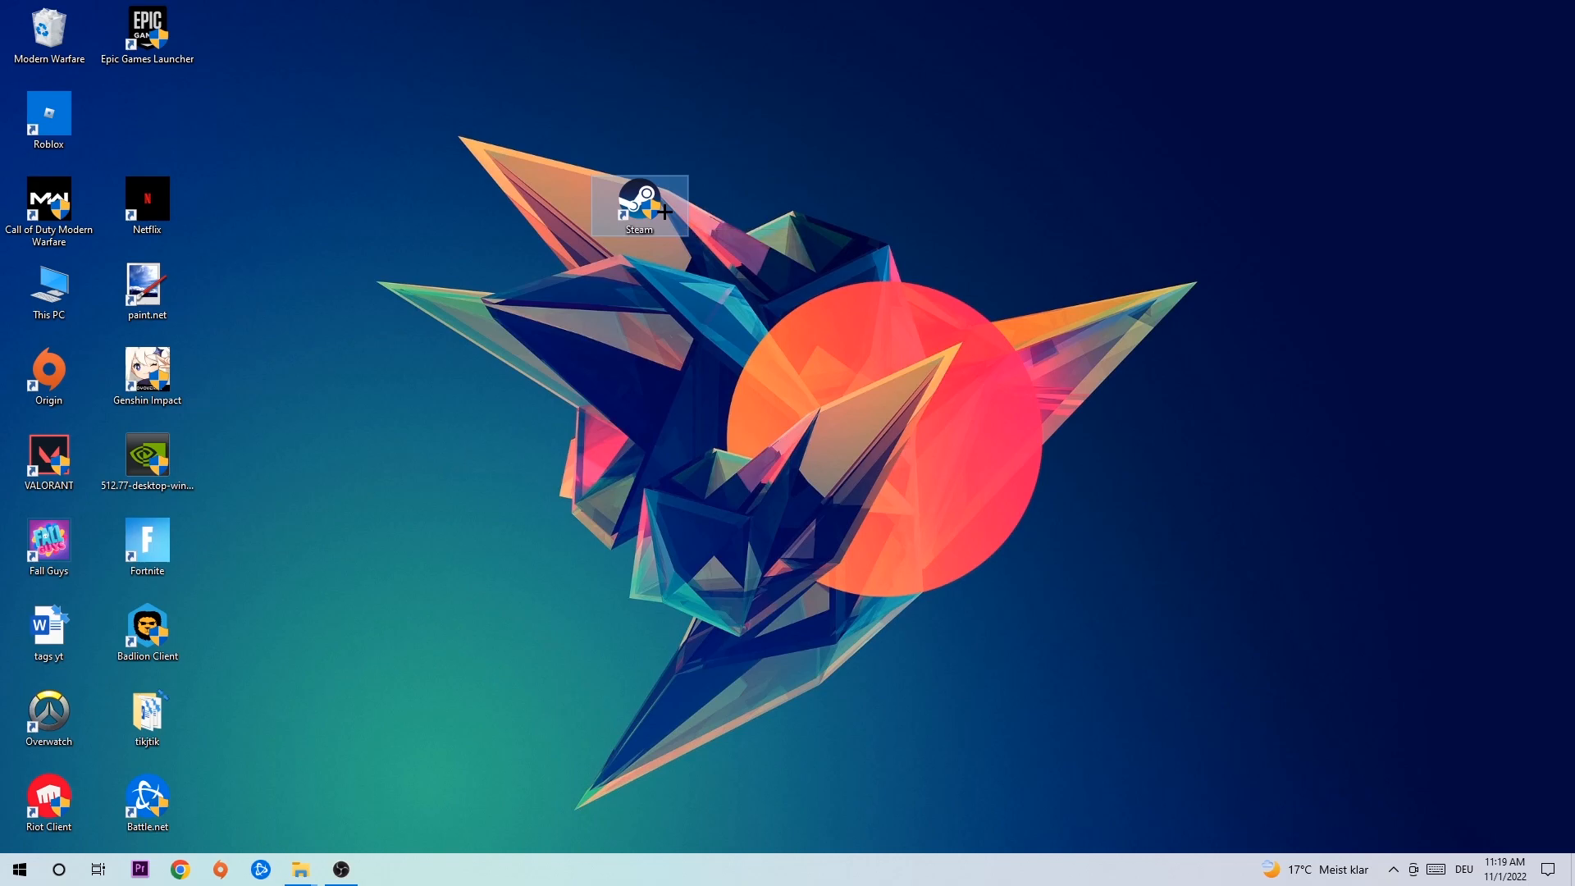
mouse_move(663, 211)
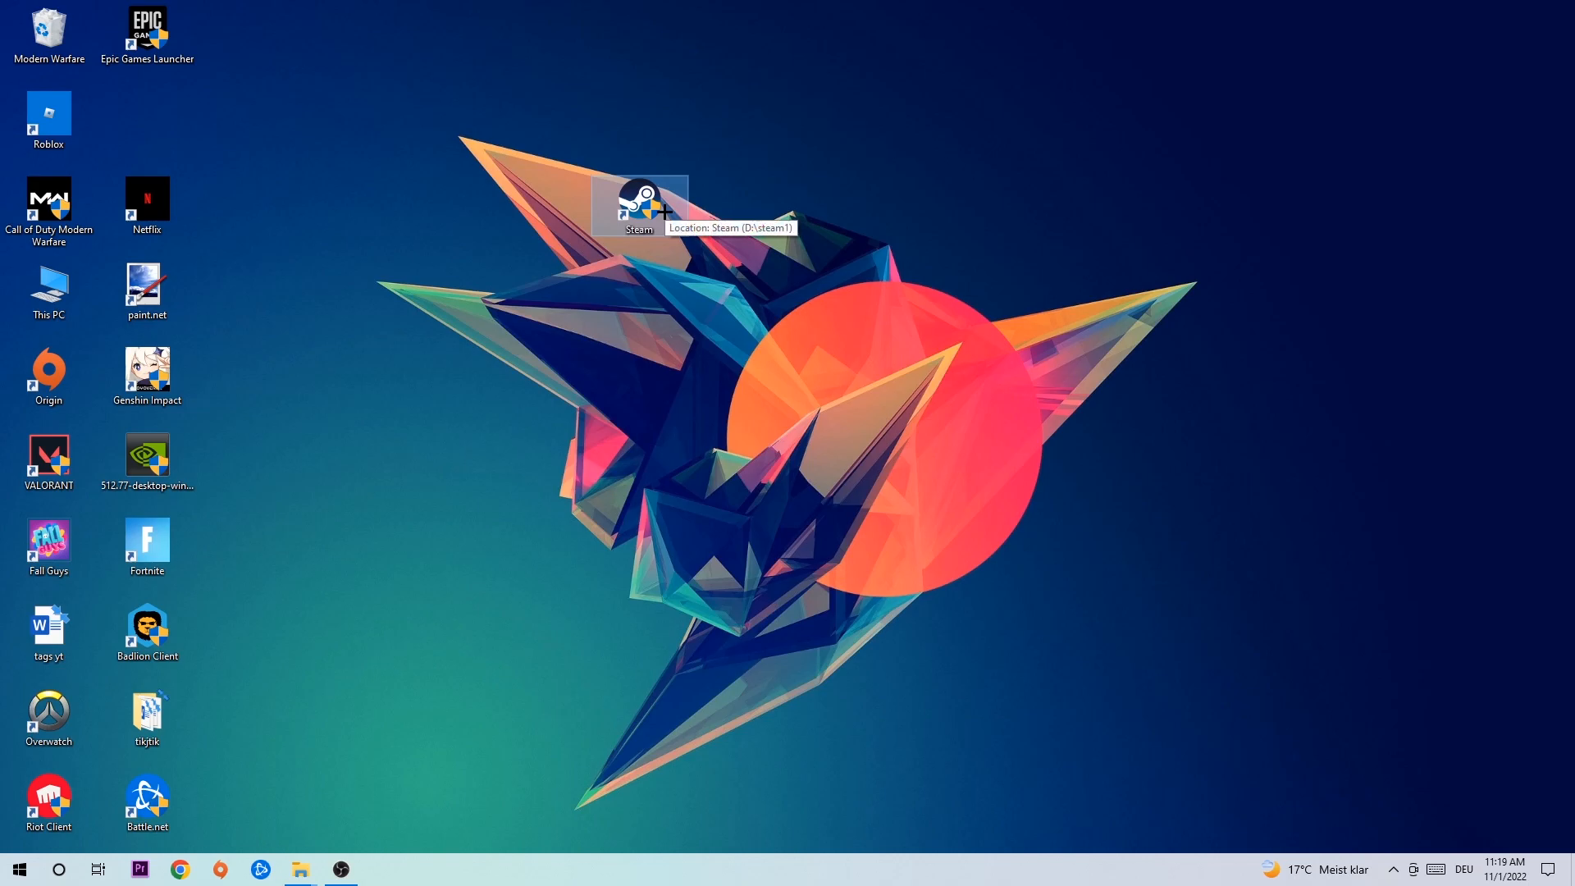